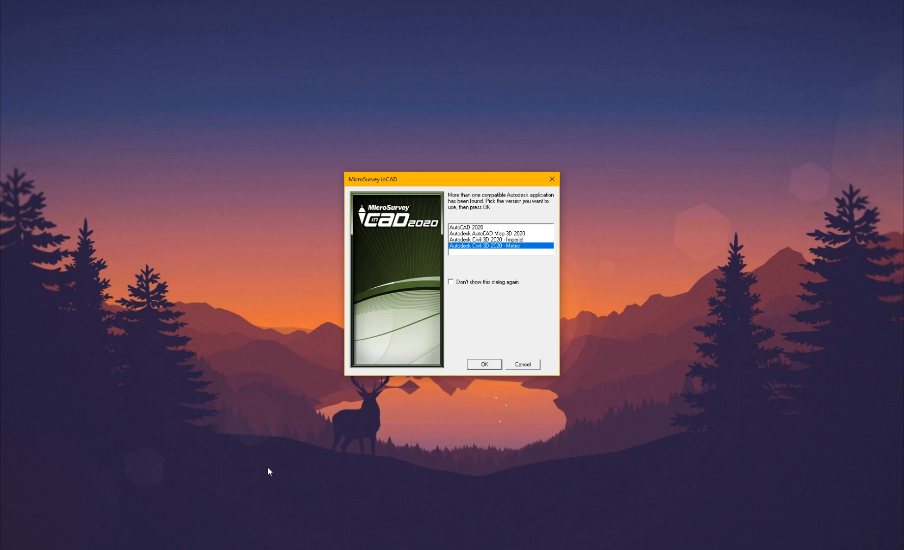
mouse_move(489, 380)
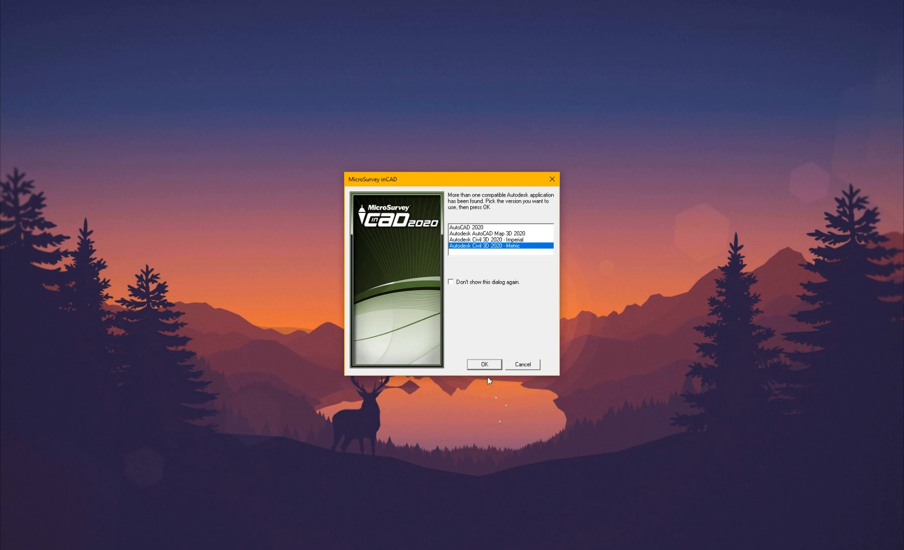
mouse_move(485, 271)
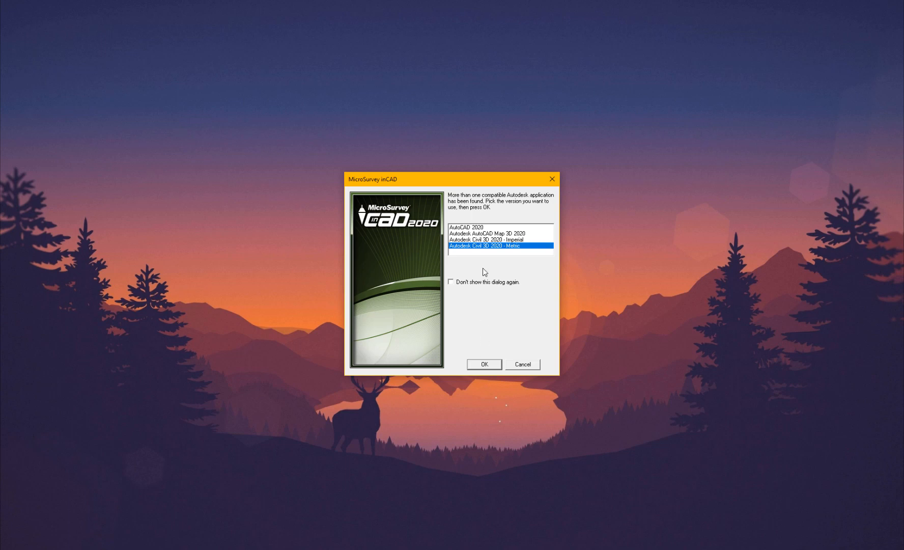
mouse_move(486, 248)
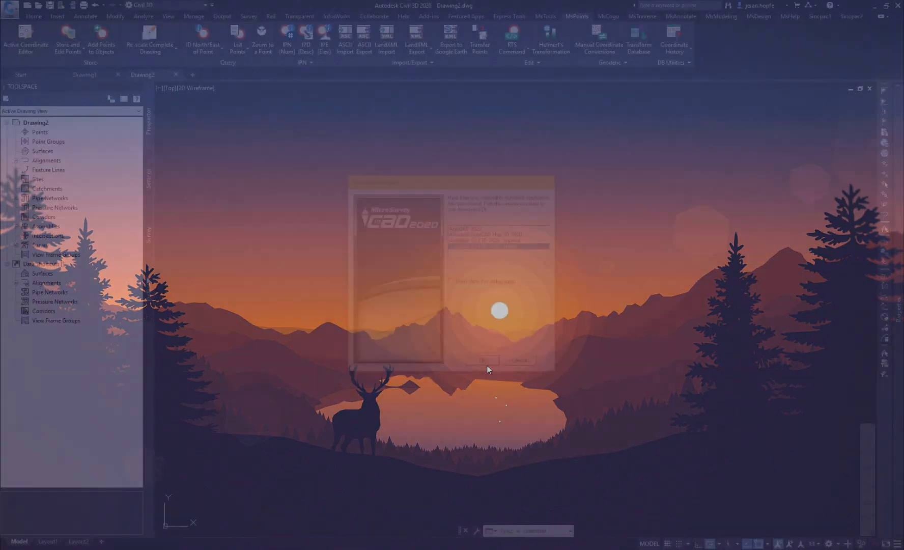
Confirm Civil 3D 2020 Metric, browse Australia/NZ systems, cancel, and accept with no coordinate system.
left_click(480, 358)
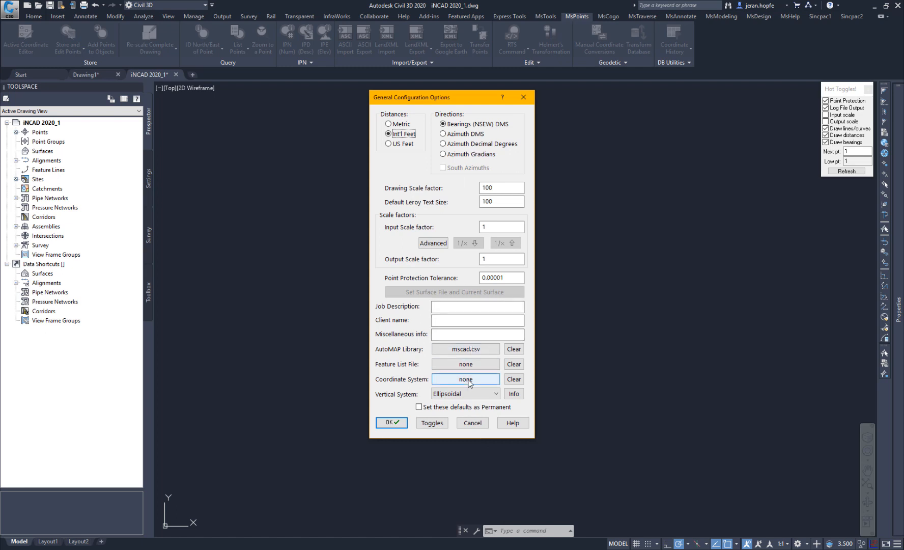
left_click(465, 379)
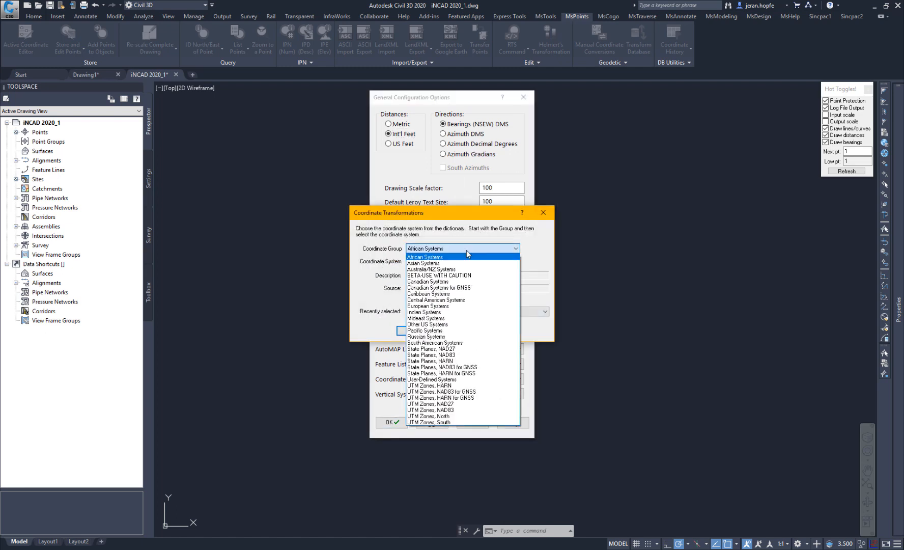
left_click(431, 269)
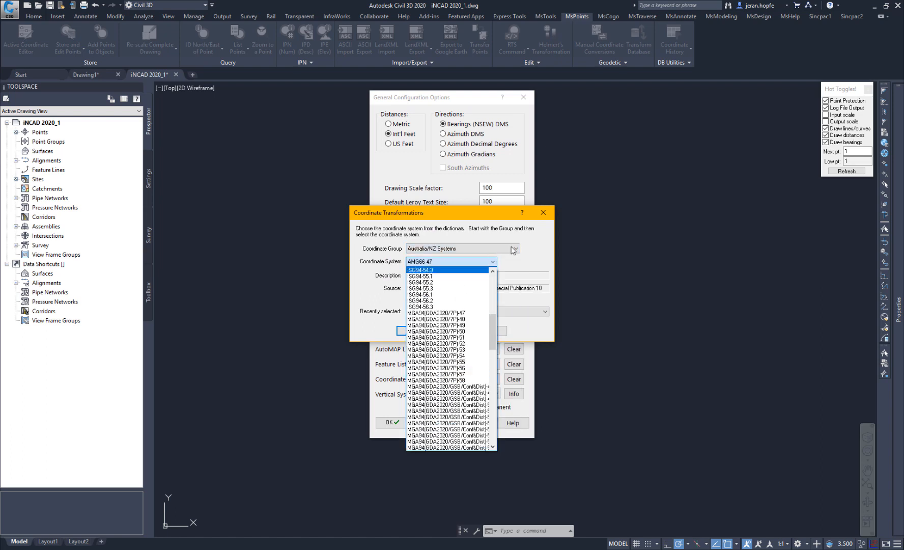
left_click(514, 248)
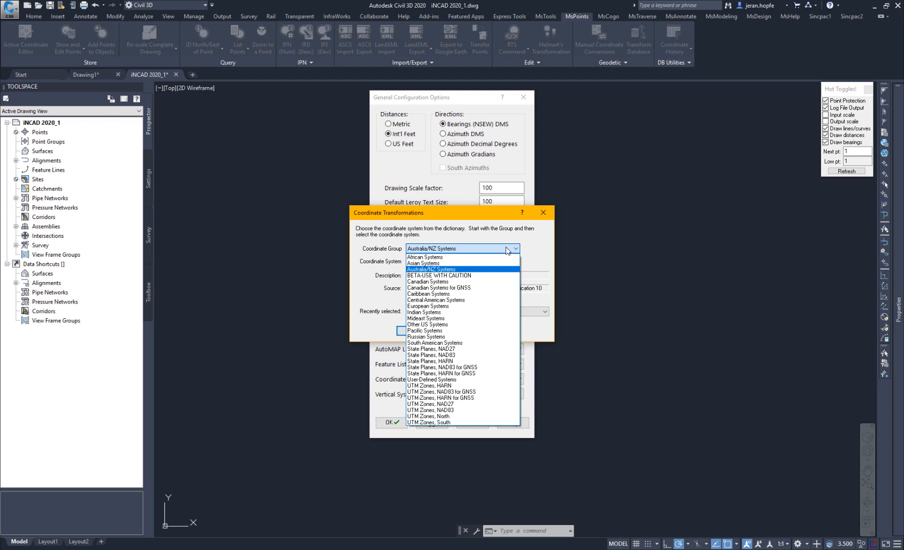
mouse_move(428, 325)
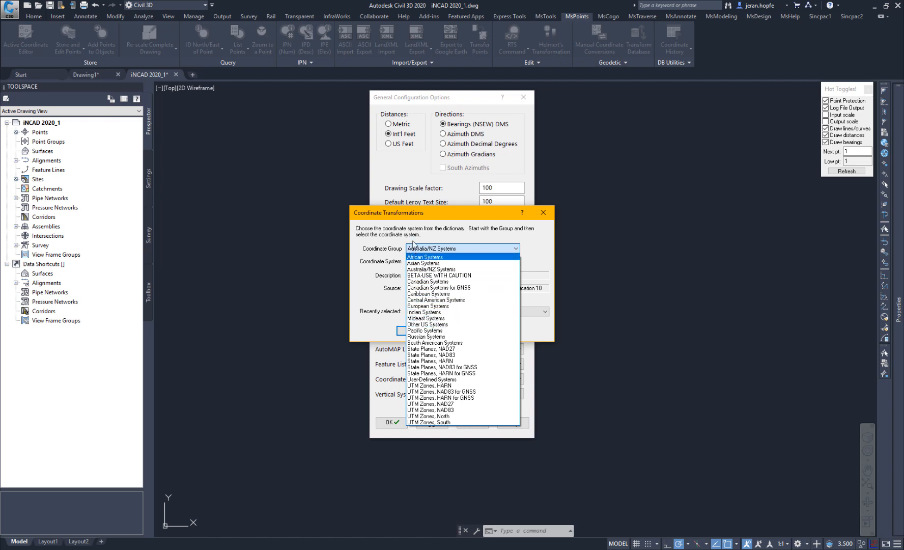
left_click(431, 268)
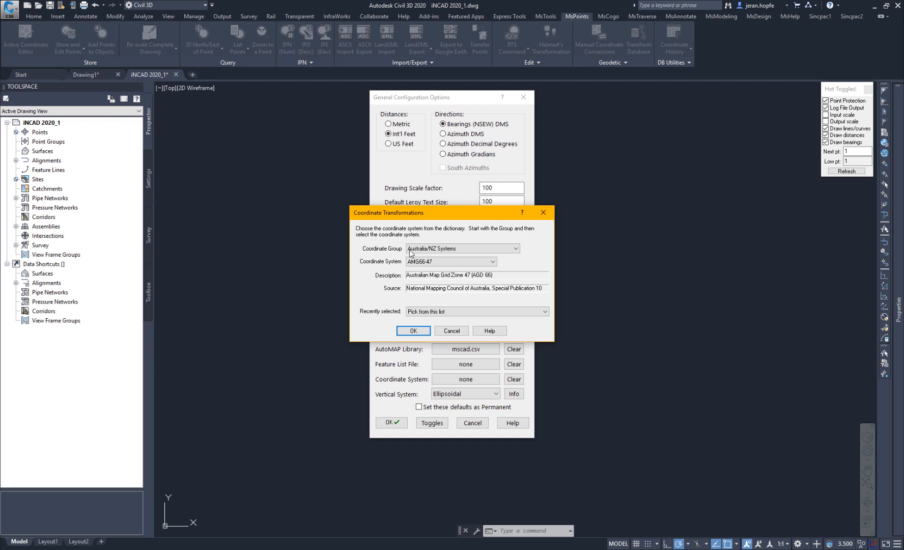
left_click(451, 331)
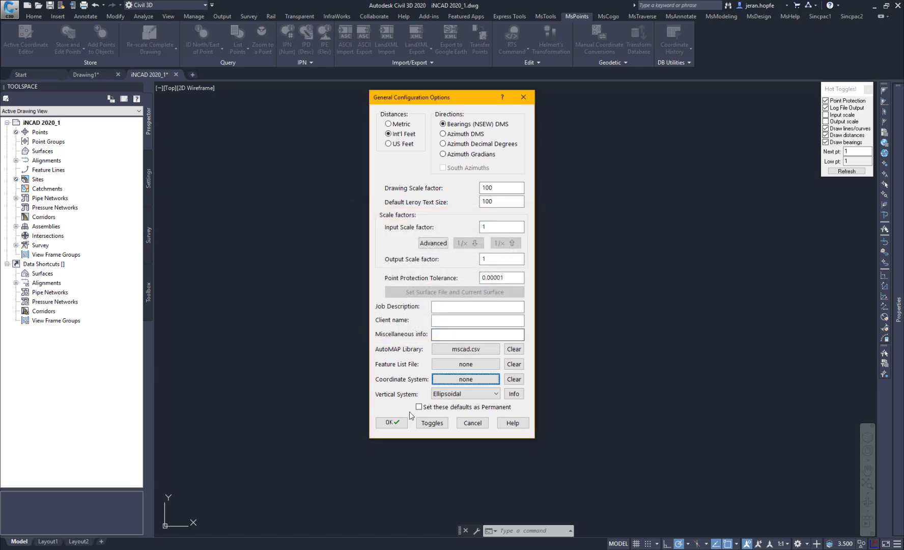
left_click(390, 422)
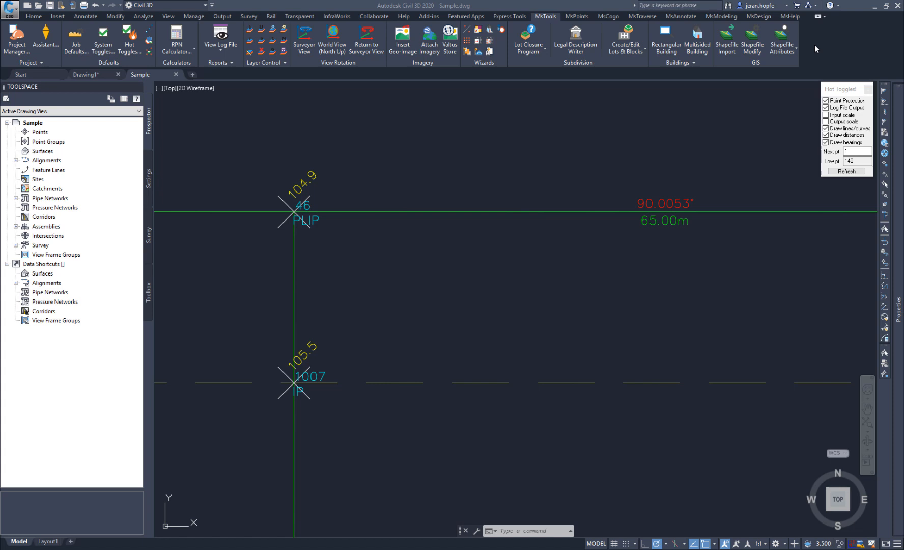
mouse_move(410, 129)
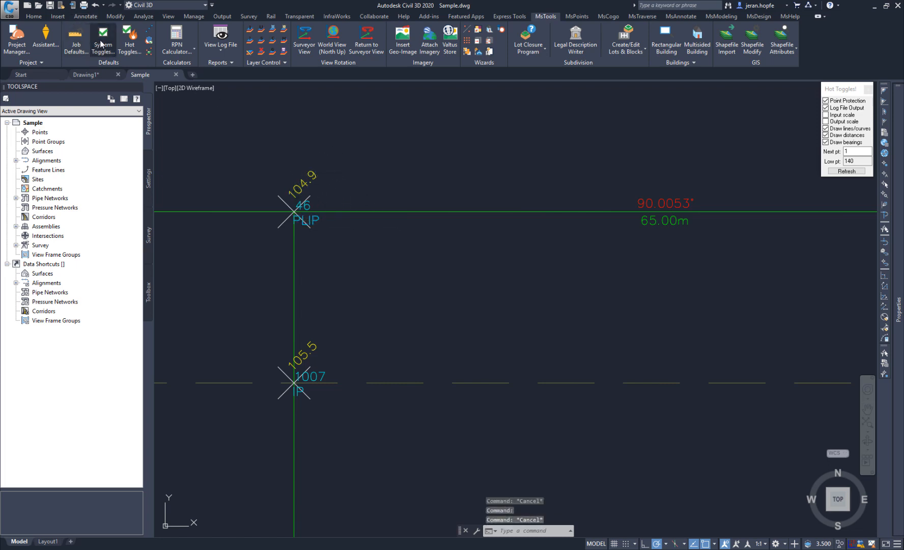
Enable Point Blocks under CAD Drawing Controls so the 201 sample points become blocks.
left_click(103, 36)
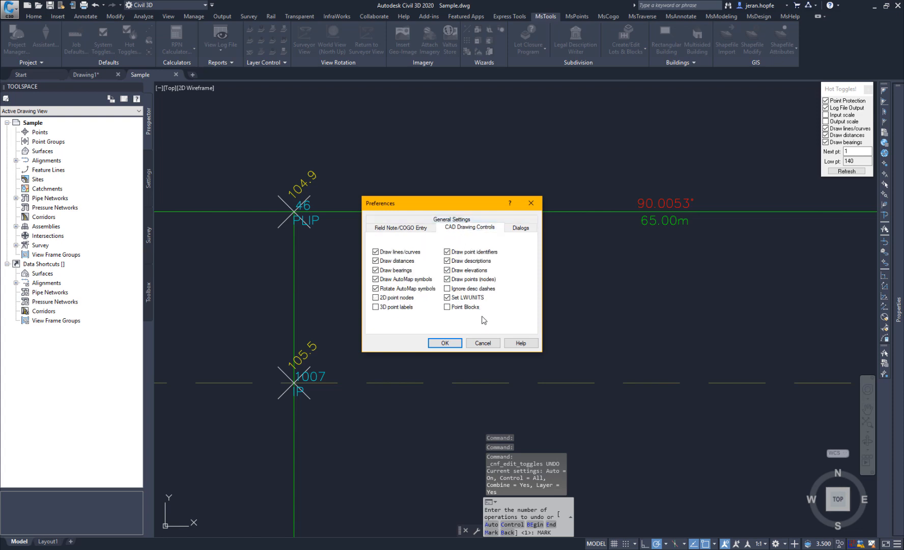
left_click(447, 307)
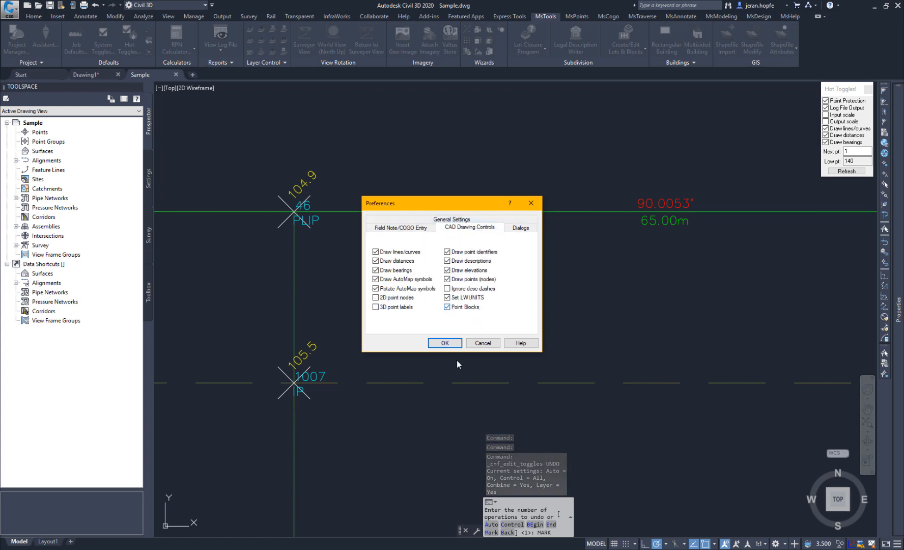
left_click(445, 343)
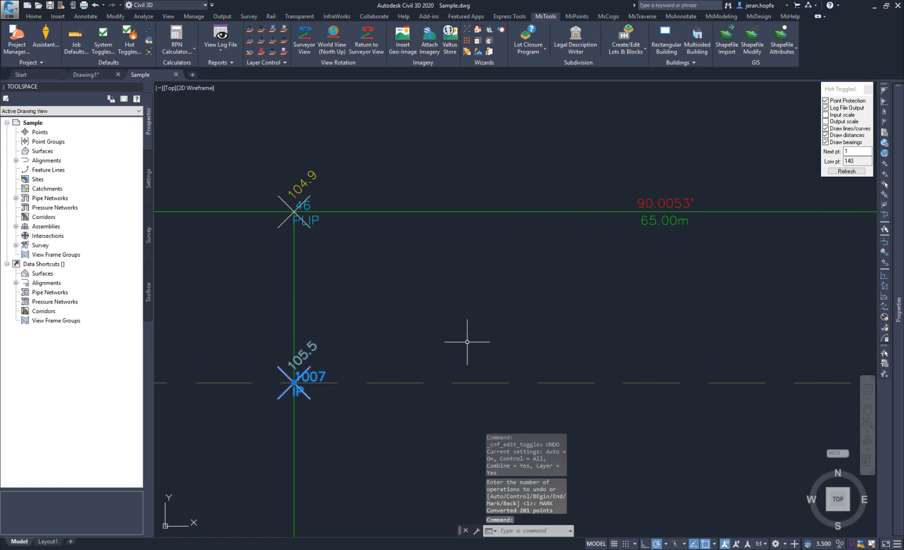
mouse_move(408, 305)
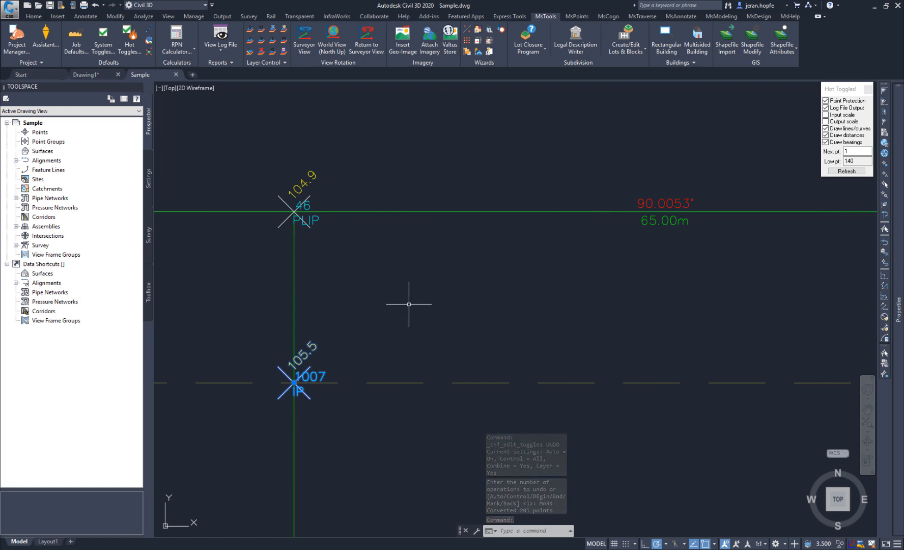
Enter the MS_RESET_POINT_LABEL command to return point 1007's label to its point.
type("MS_RESCALE")
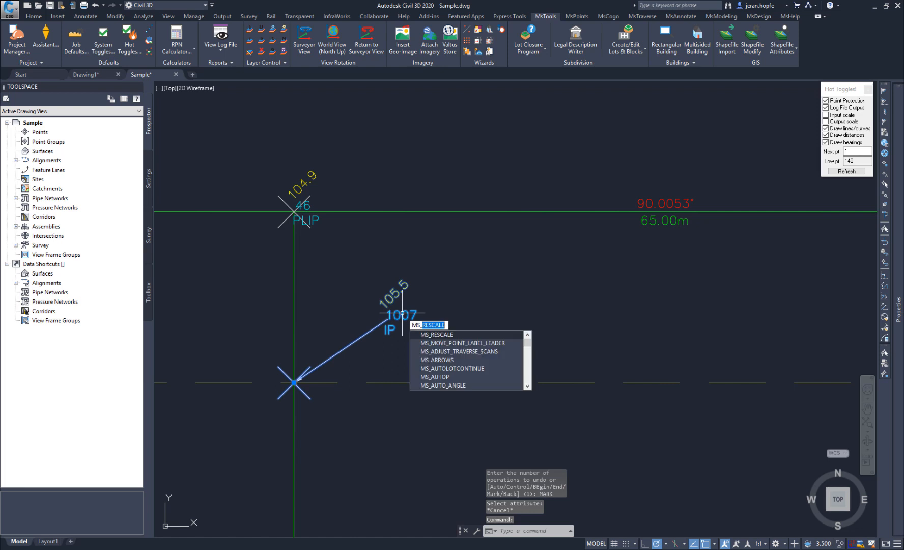
type("RESET_POINT_LABEL")
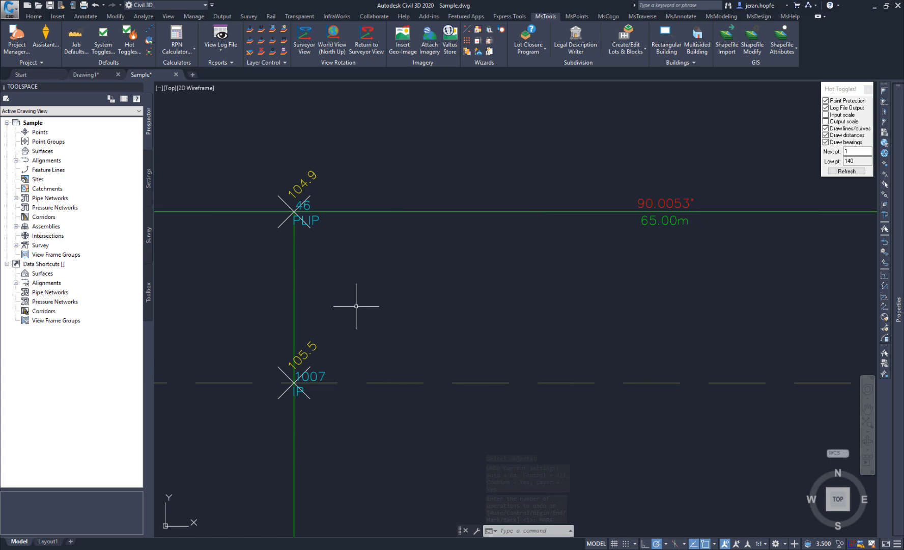
mouse_move(313, 354)
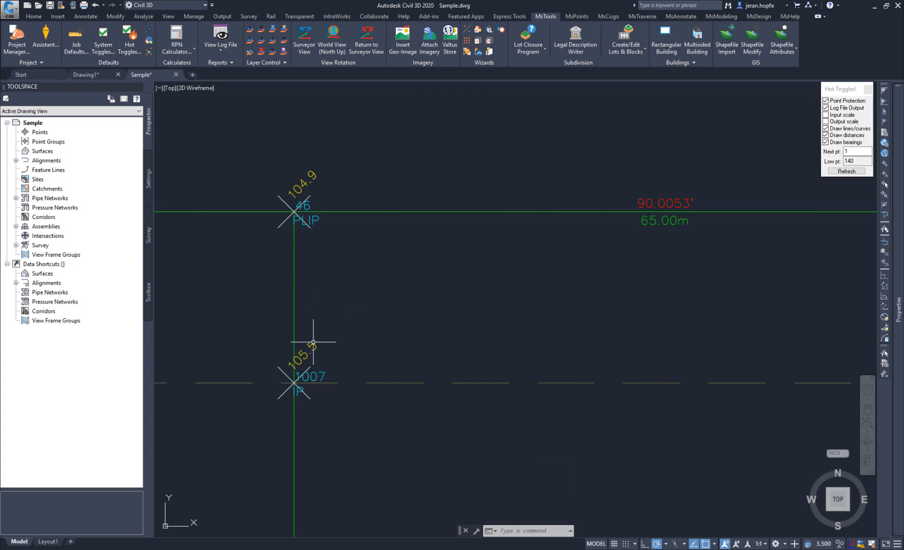
mouse_move(315, 220)
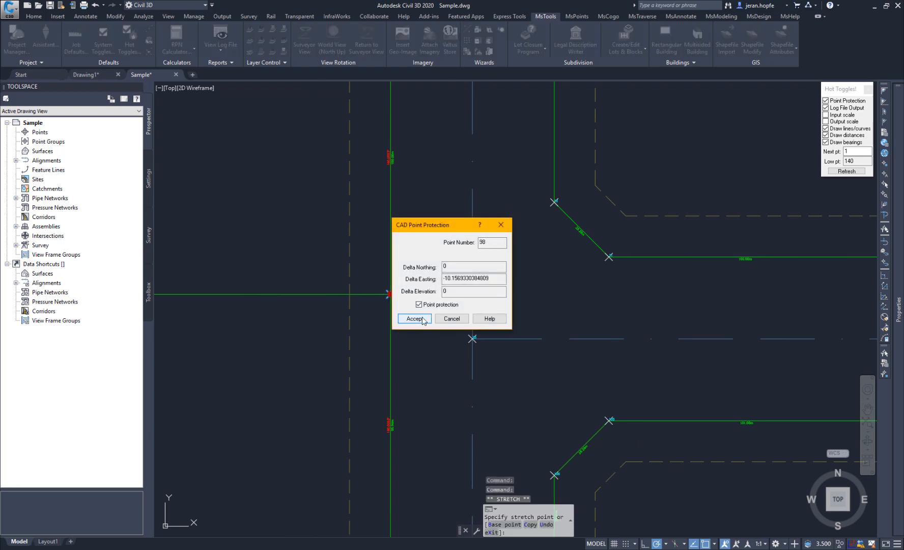
Accept the CAD Point Protection prompt so point 98 stretches, then end the stretch.
left_click(414, 318)
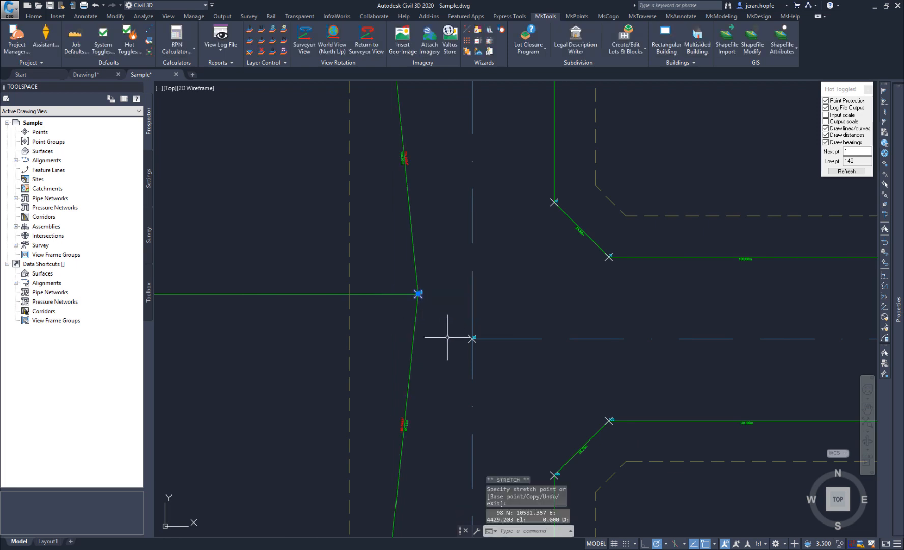
key("Escape")
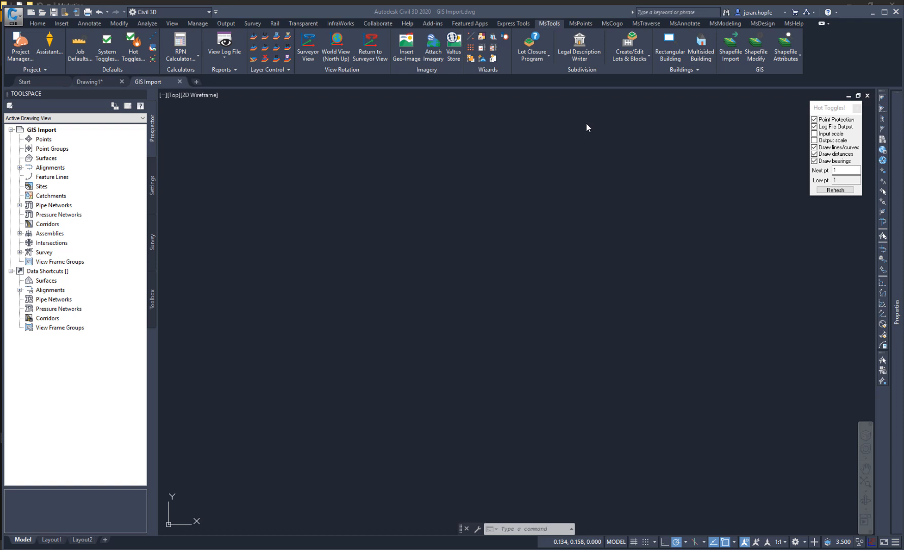
mouse_move(676, 114)
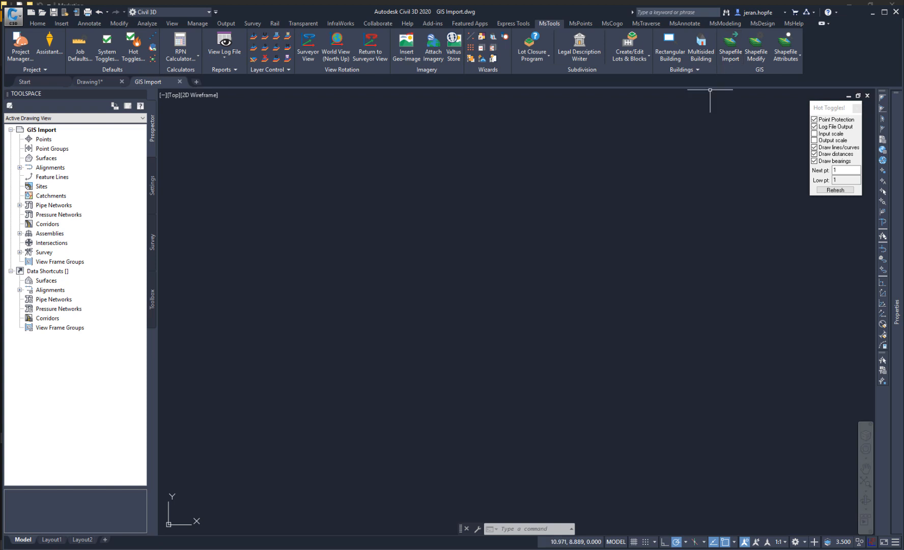
Import the Elevation_CN2T_line shapefile in VT83, with heights from the ELEVATION attribute.
left_click(730, 43)
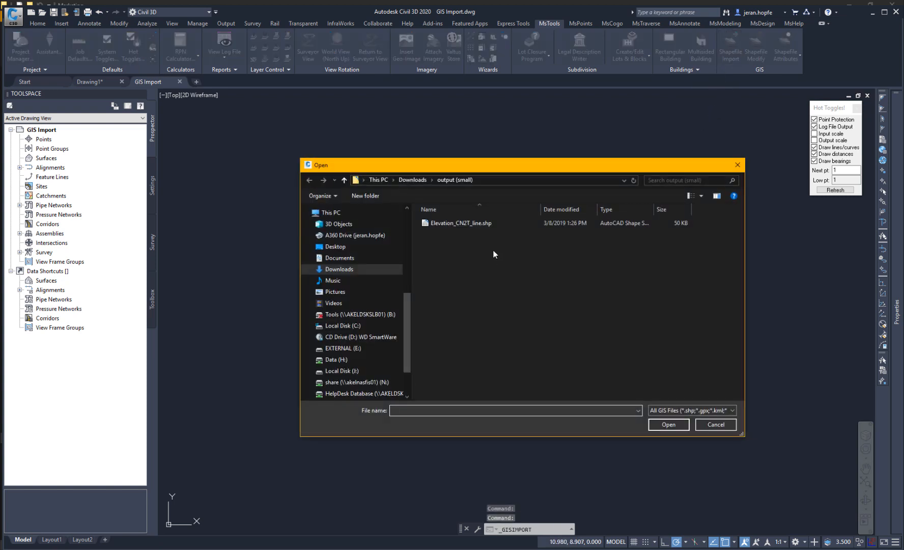
left_click(460, 223)
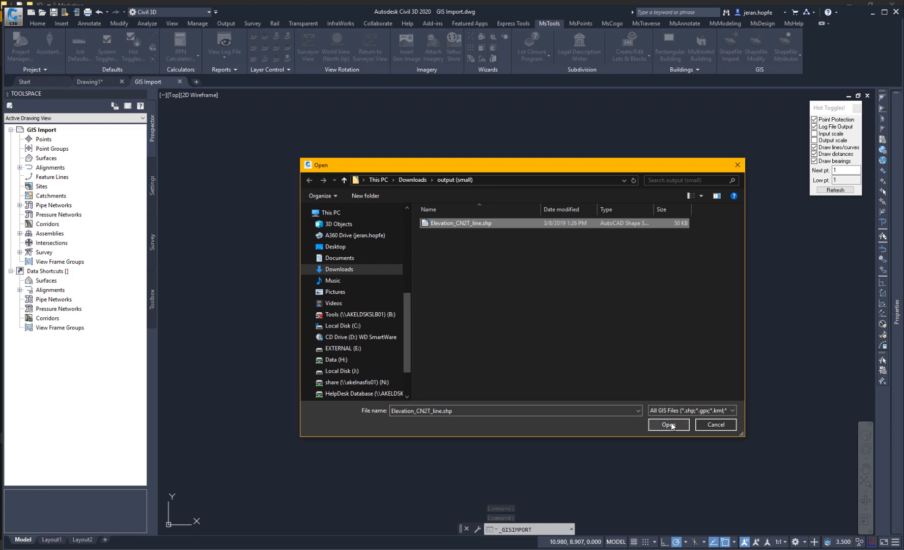
left_click(668, 425)
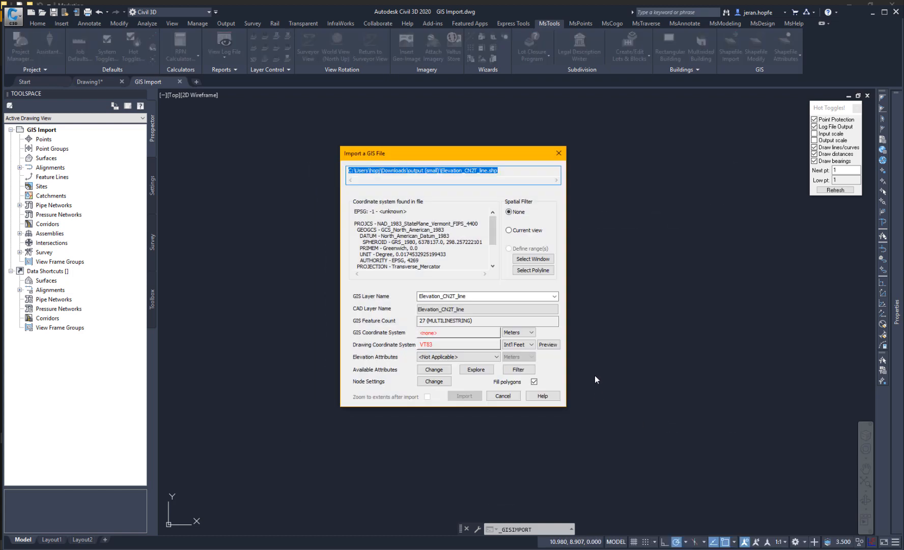
scroll("down", 3)
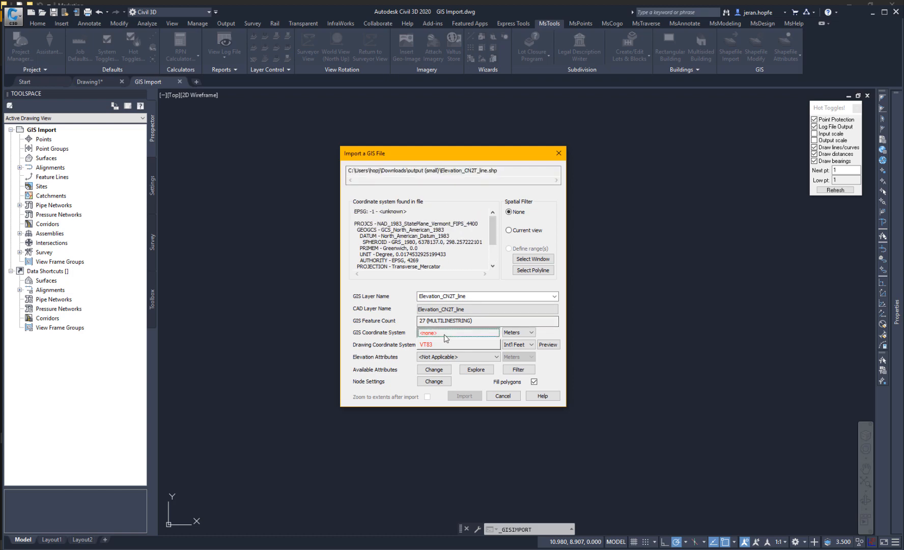
left_click(458, 332)
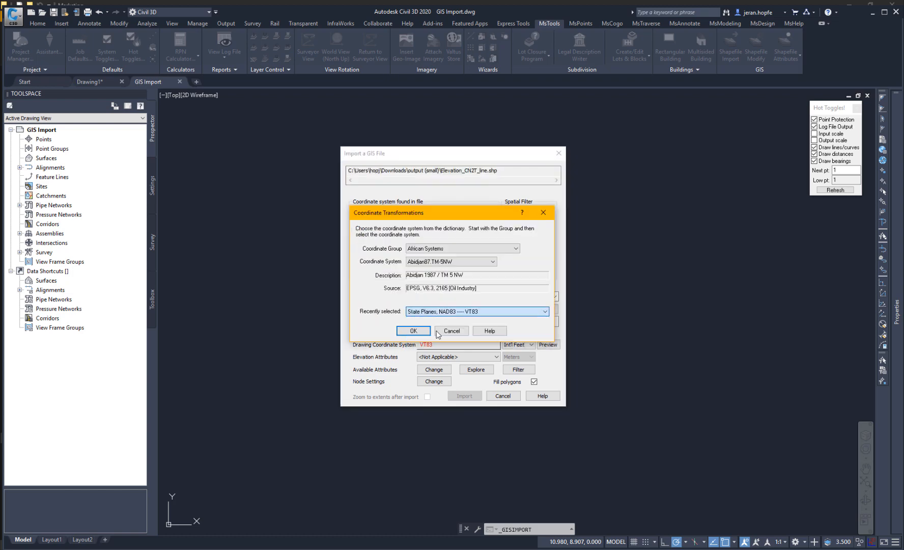
left_click(413, 330)
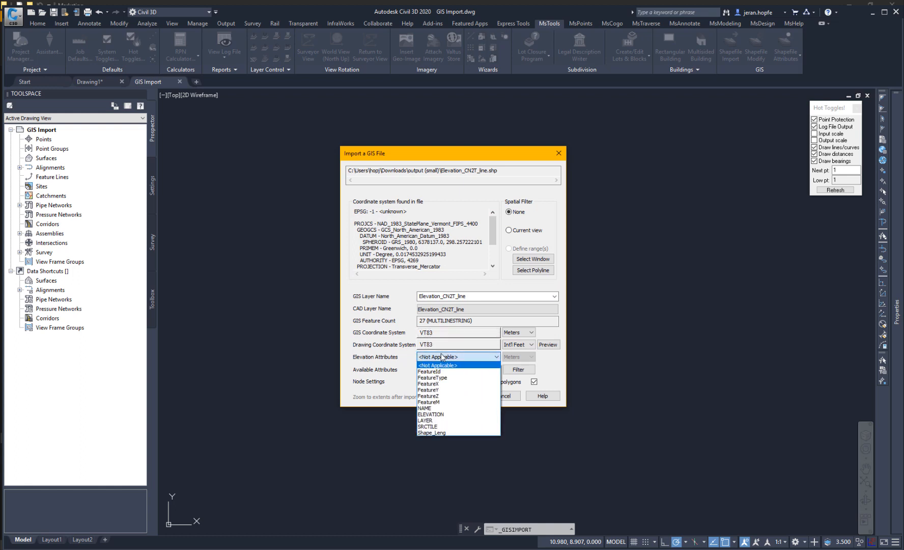
left_click(430, 414)
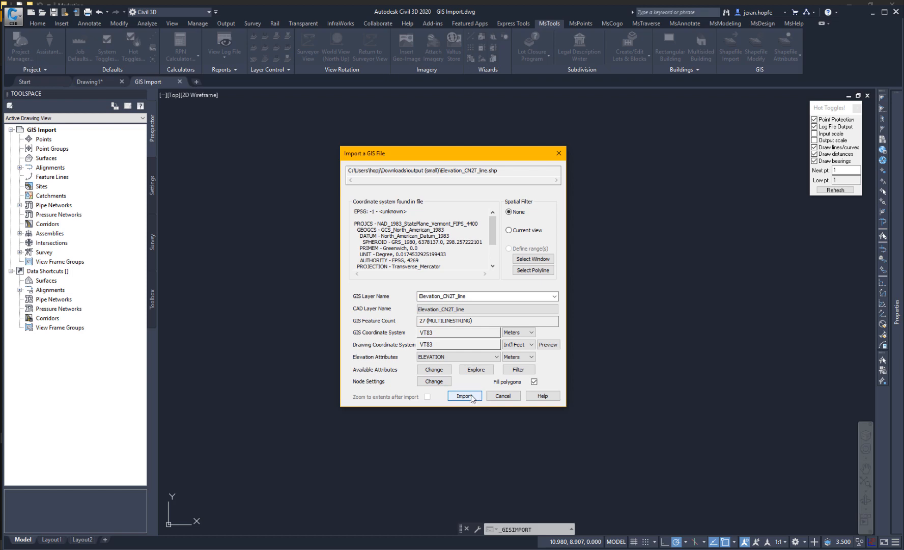
left_click(465, 396)
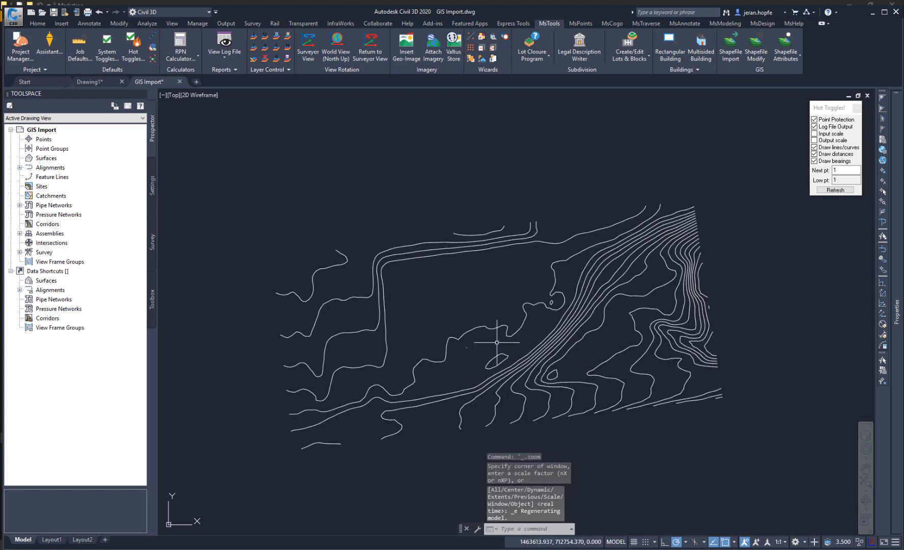
Tilt the view into a 3D custom view to inspect the contours' varying elevations.
left_click(560, 319)
type("autpo")
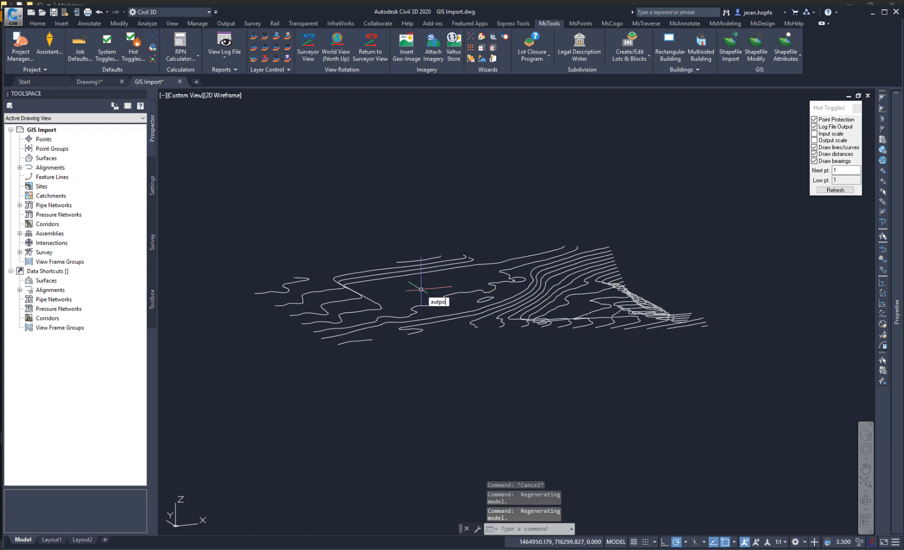
Run AUTOP with the default settings and add points along a selected contour polyline.
key("Enter")
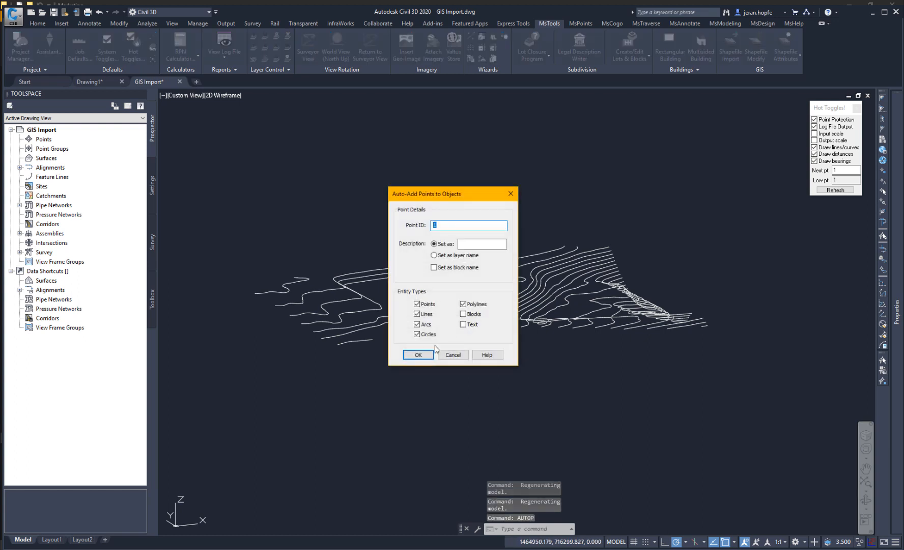
left_click(419, 354)
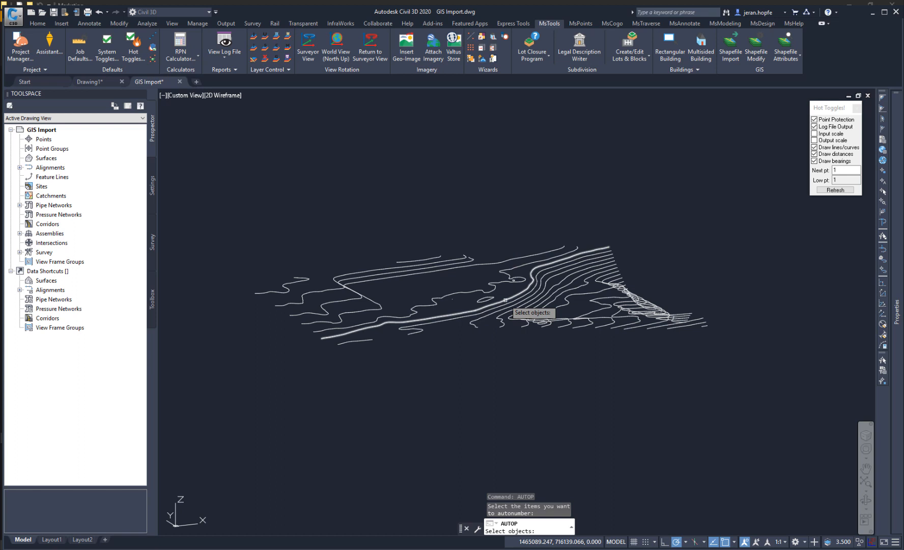
left_click(504, 301)
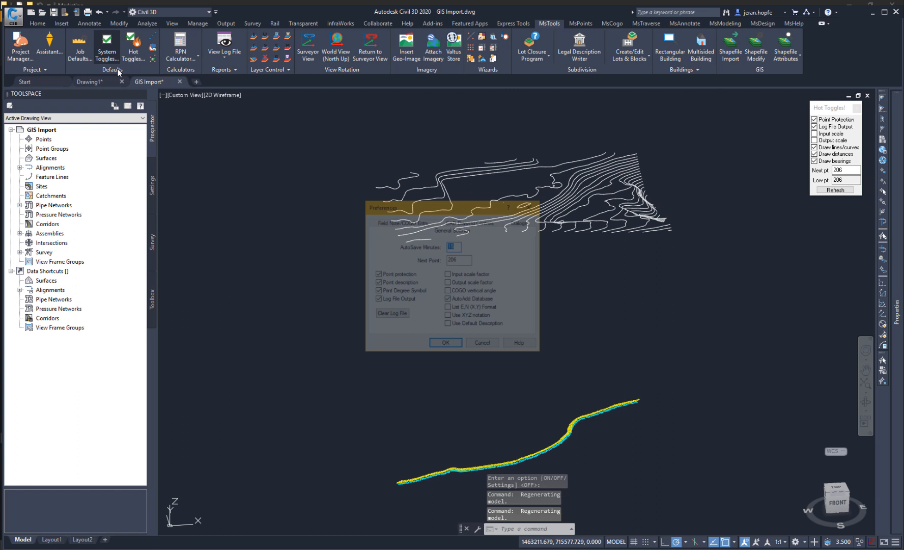
Turn on 3D point labels in System Toggles and confirm the new scale with MS_RESCALE.
left_click(471, 229)
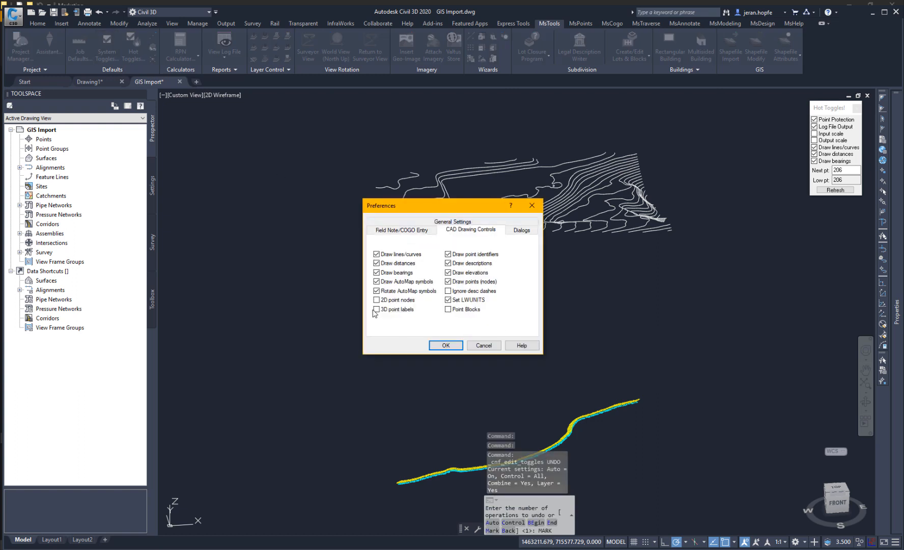
left_click(445, 345)
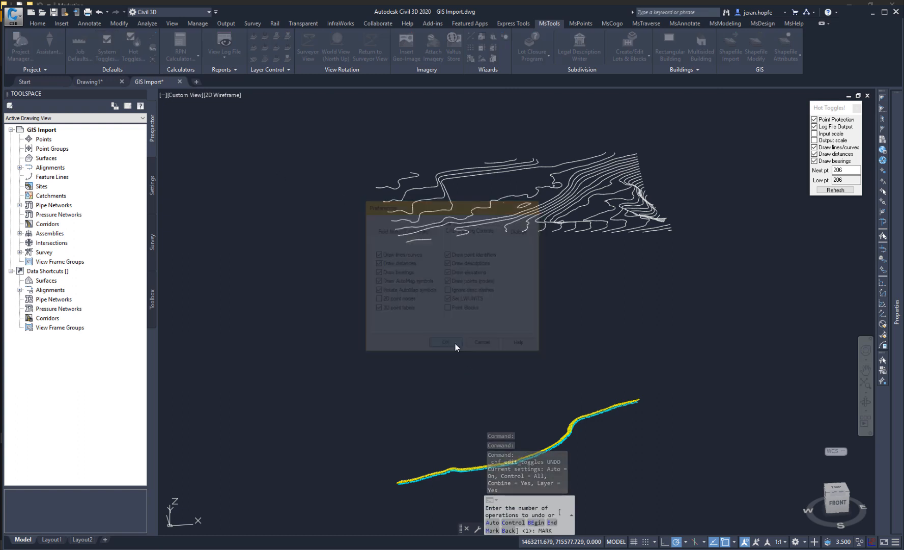
left_click(445, 343)
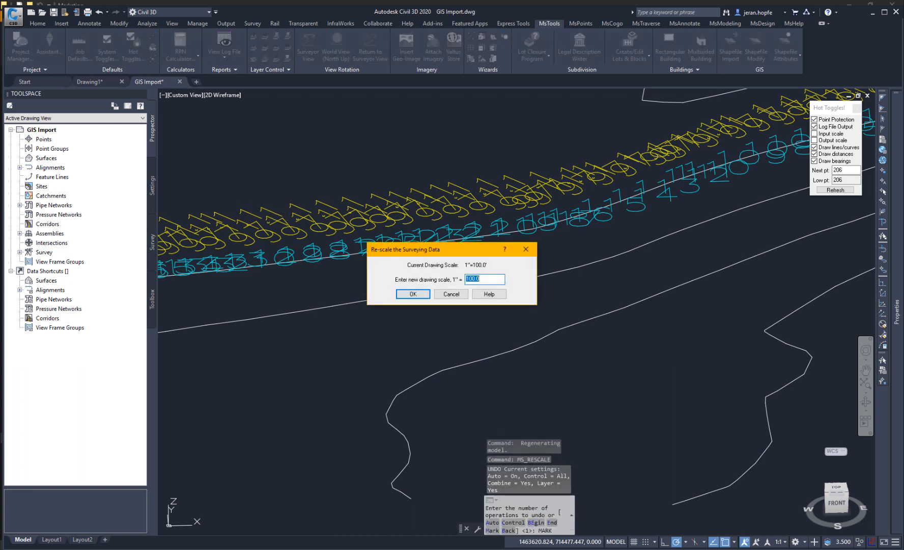
left_click(414, 294)
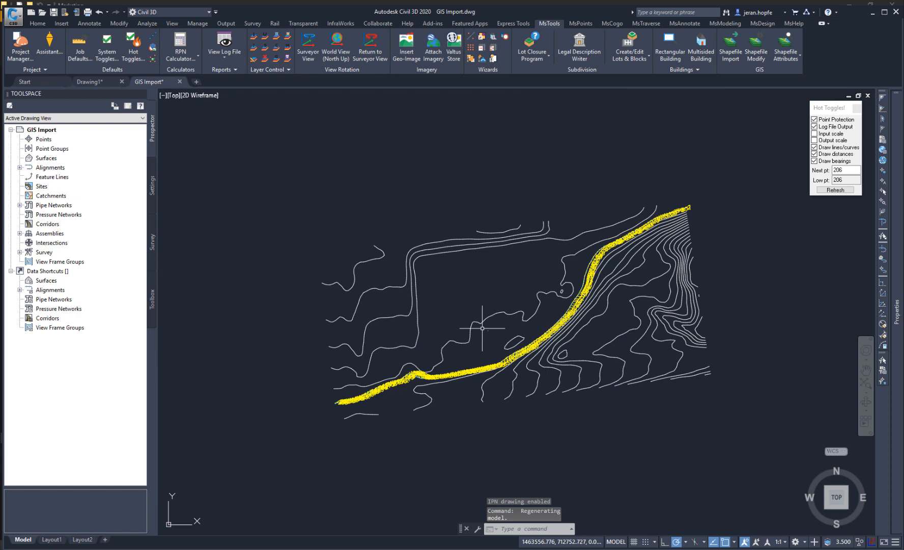
Attach Bing Maps Aerial imagery after agreeing to the terms and previewing the area.
left_click(432, 43)
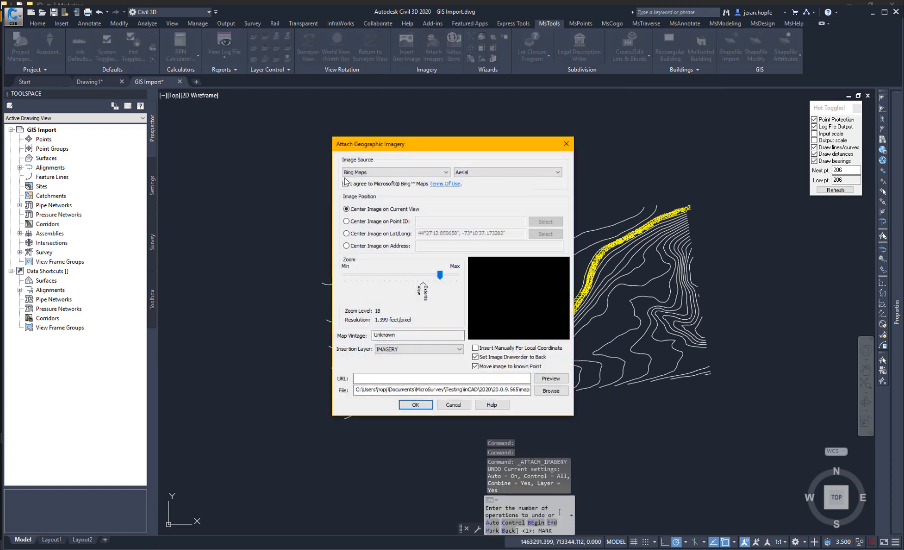
left_click(344, 185)
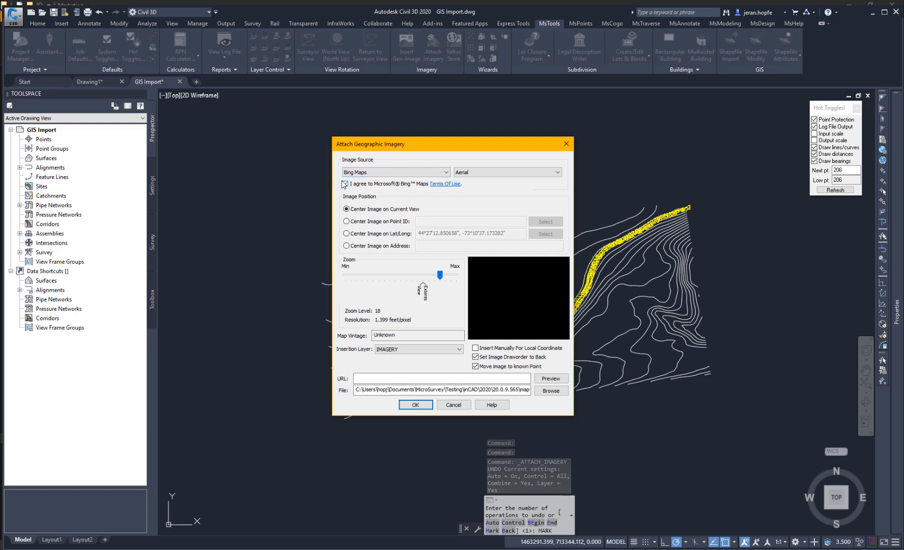
left_click(345, 184)
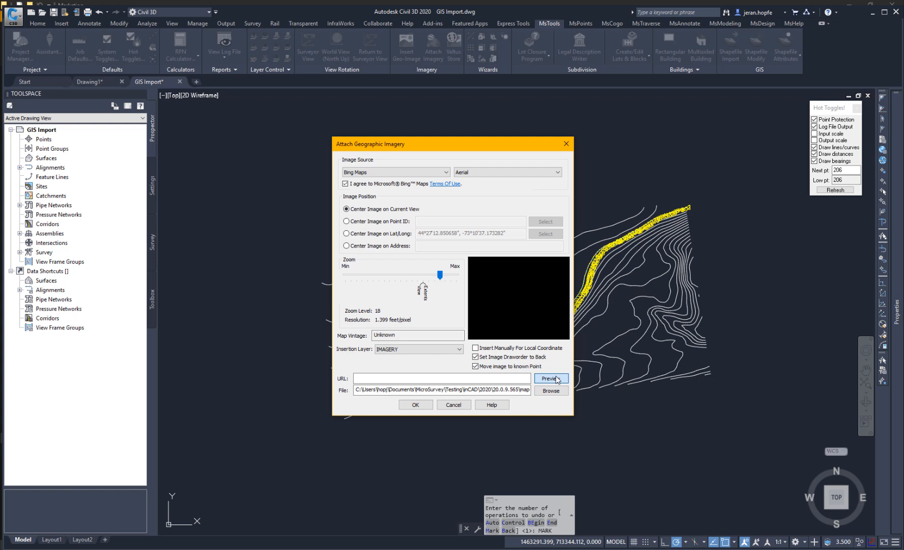
left_click(550, 378)
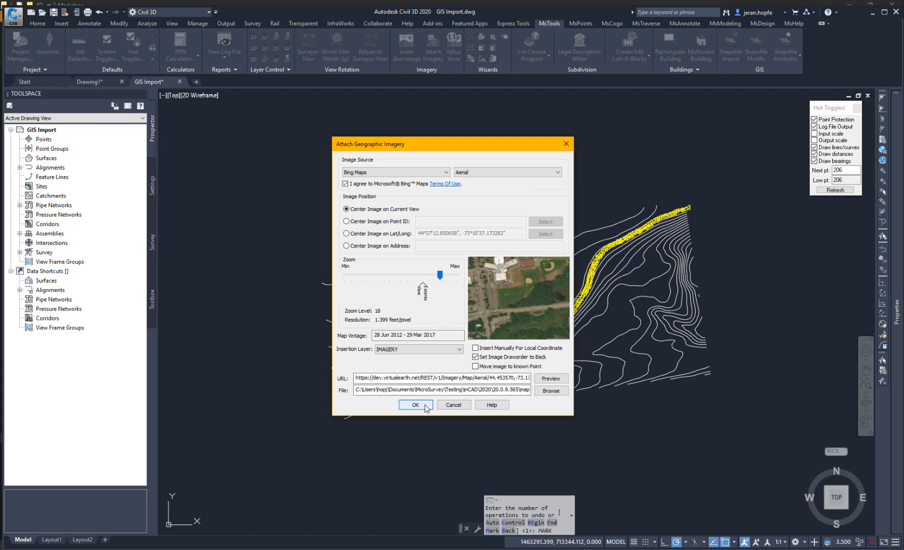
left_click(415, 404)
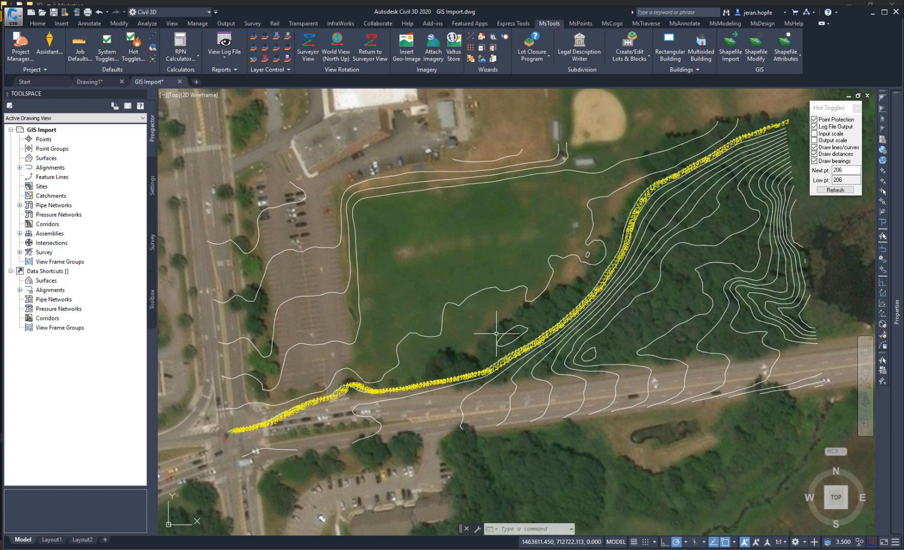
mouse_move(539, 207)
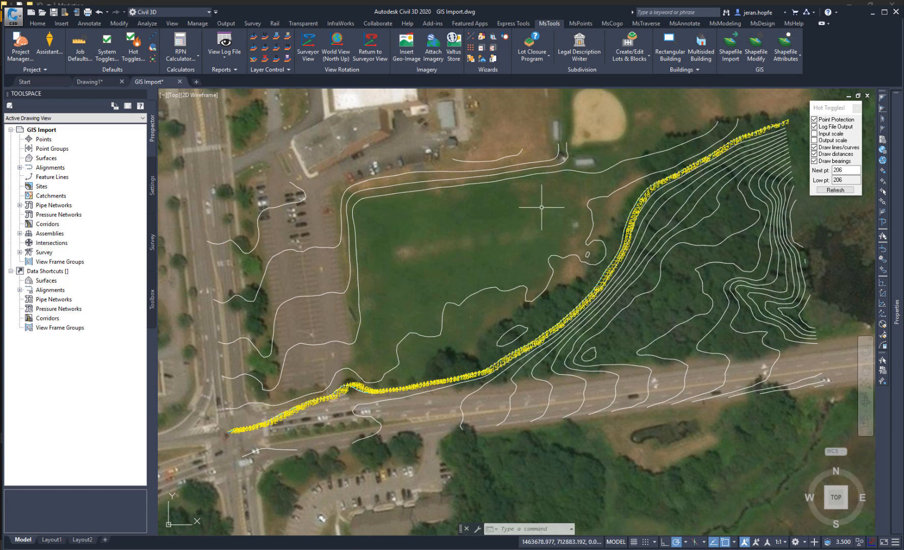
Start the COMPARE command from the MsTraverse ribbon tab.
left_click(646, 24)
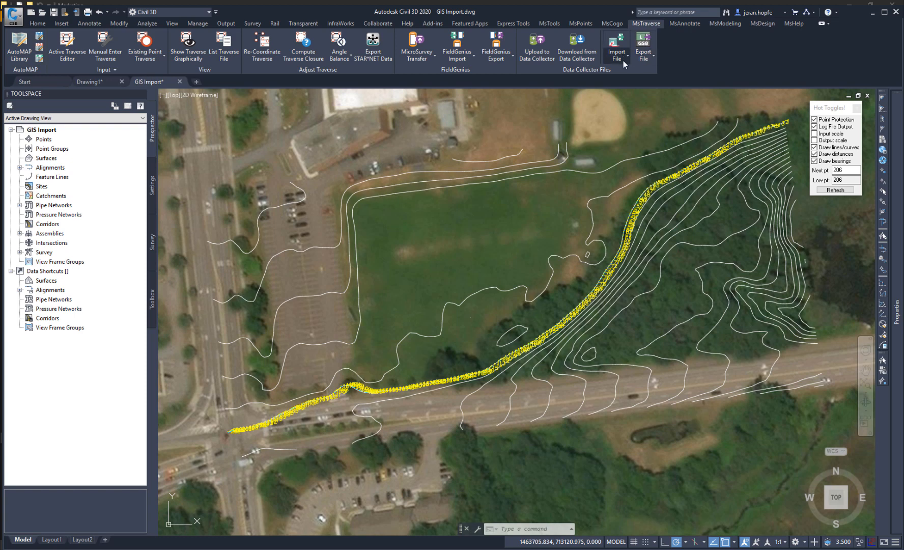
left_click(615, 46)
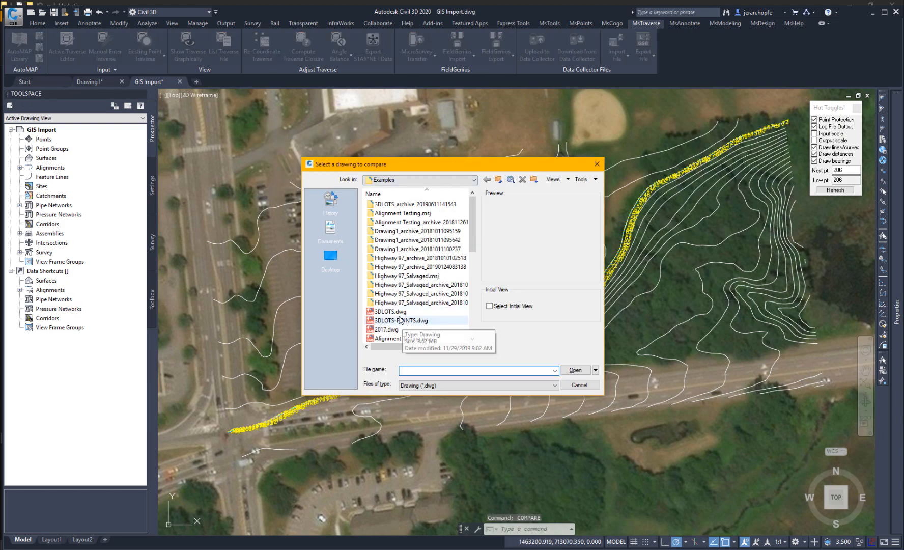
Choose CONTOURS.dwg from the Examples folder and dismiss the unsupported raster image notice.
left_click(387, 311)
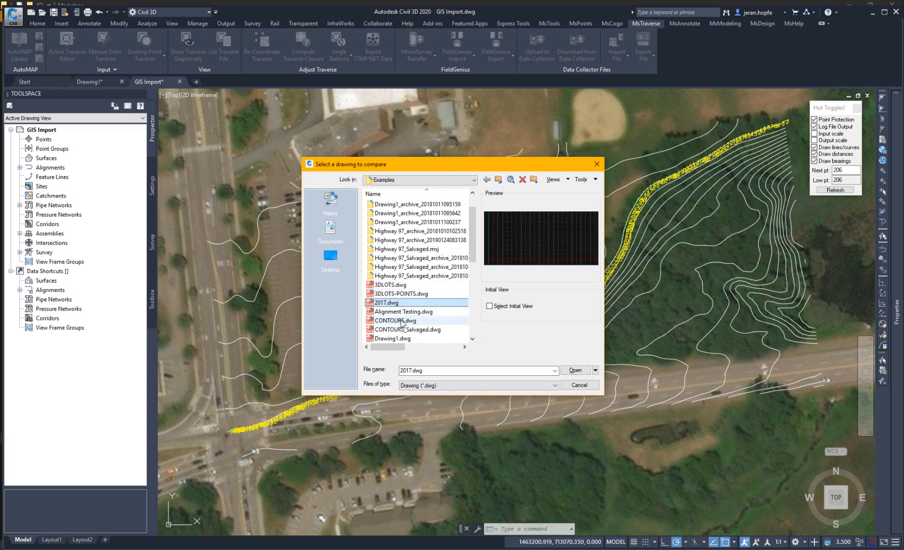
left_click(395, 320)
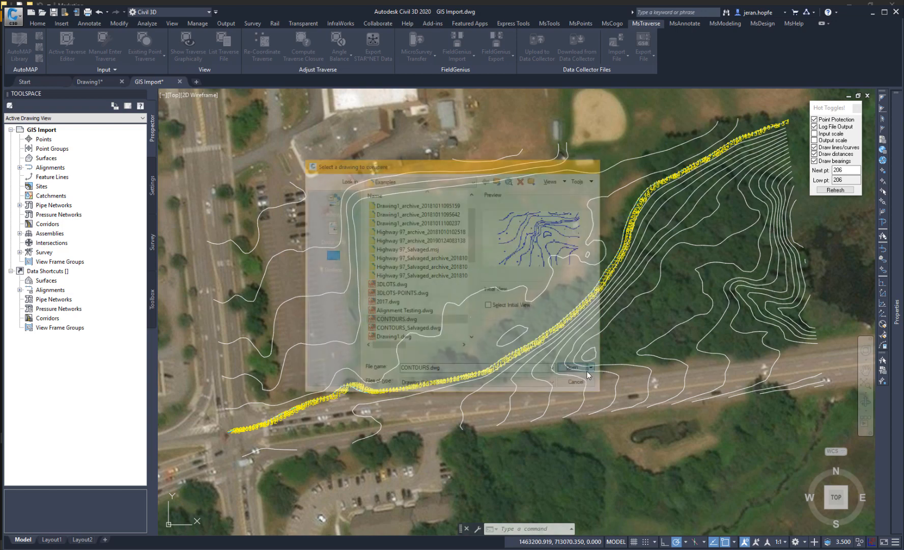
left_click(574, 368)
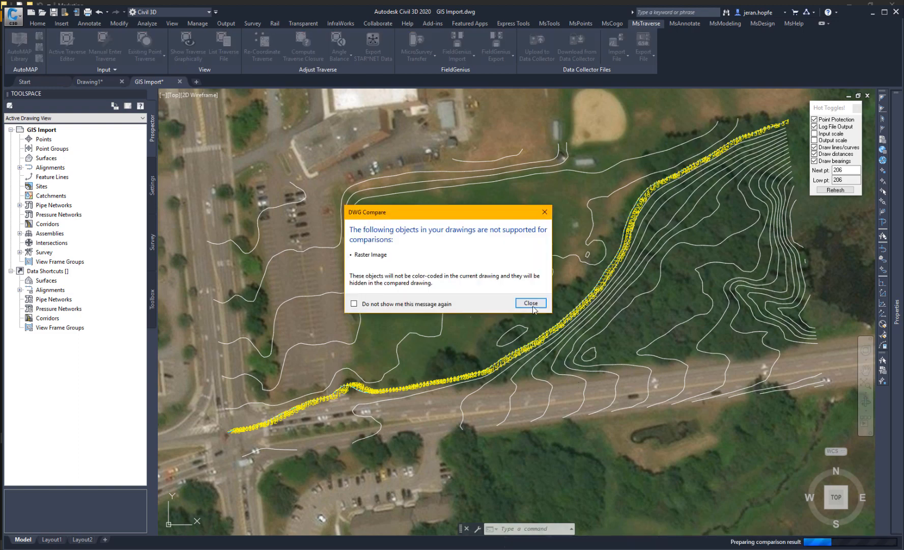
left_click(530, 303)
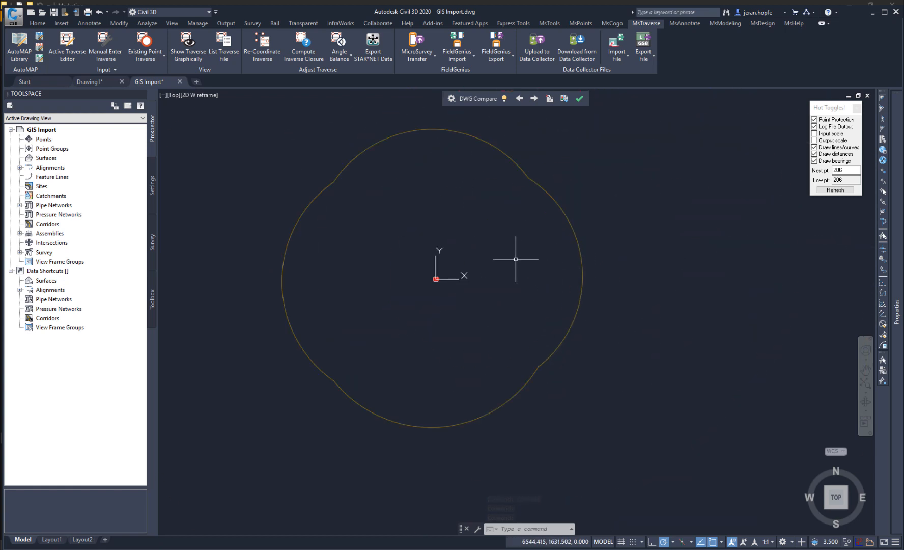
mouse_move(470, 256)
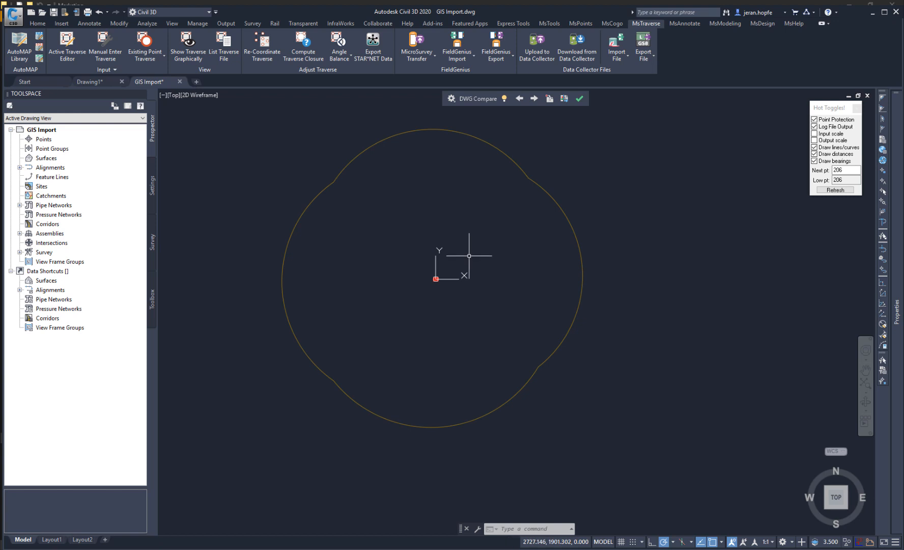